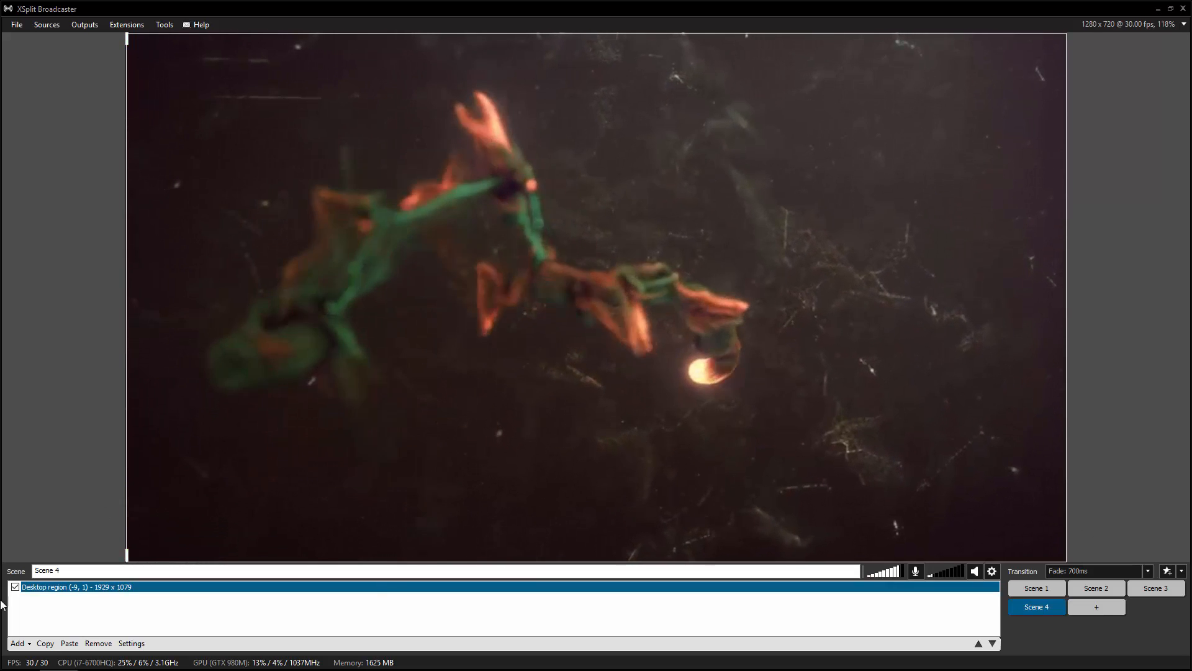
Insert the Logitech HD Webcam C615 source and resize it small at the lower left
left_click(16, 643)
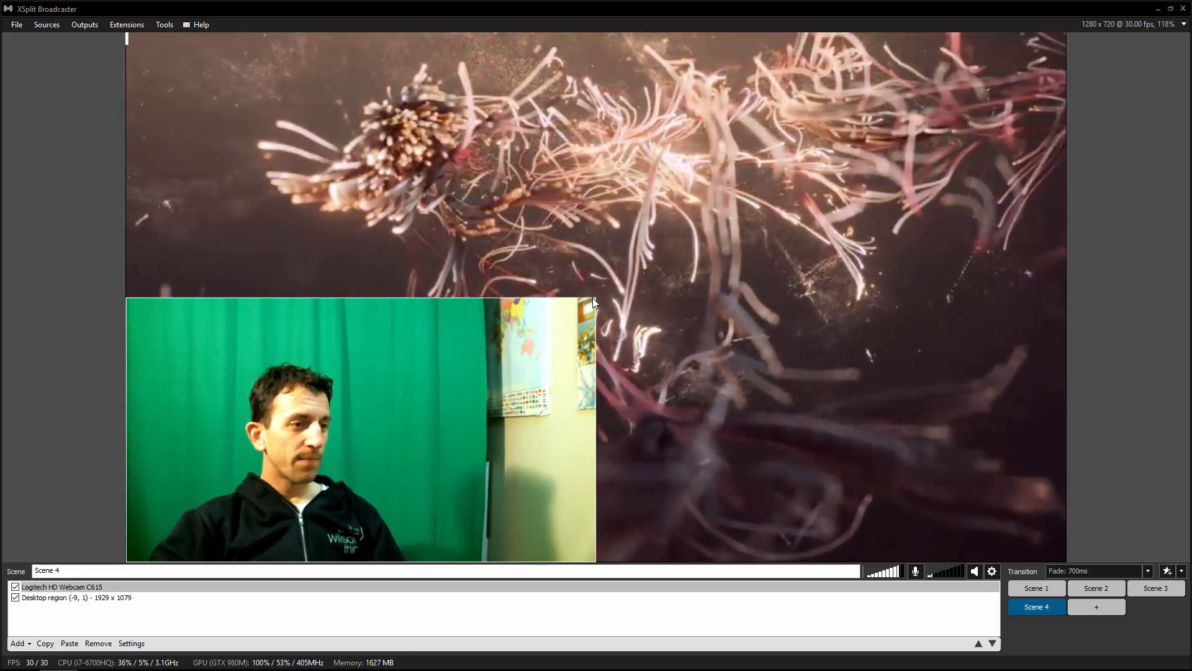
left_click(61, 586)
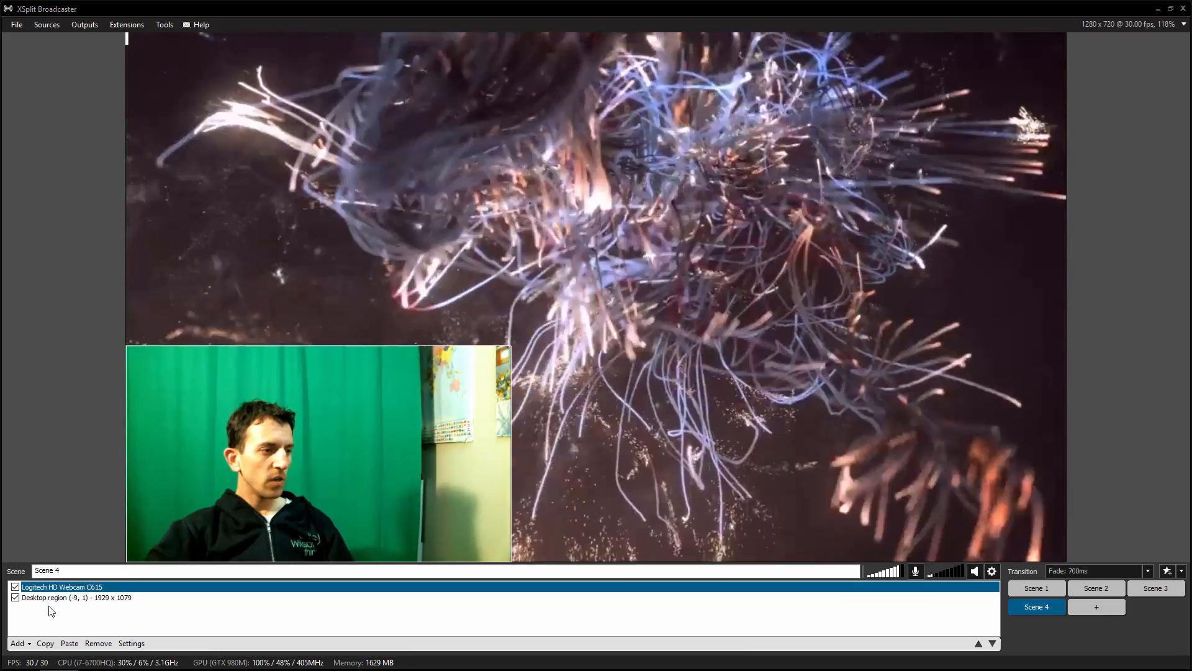
Apply a Green Chroma Key to the webcam's Color settings with Legacy Mode enabled
double_click(61, 586)
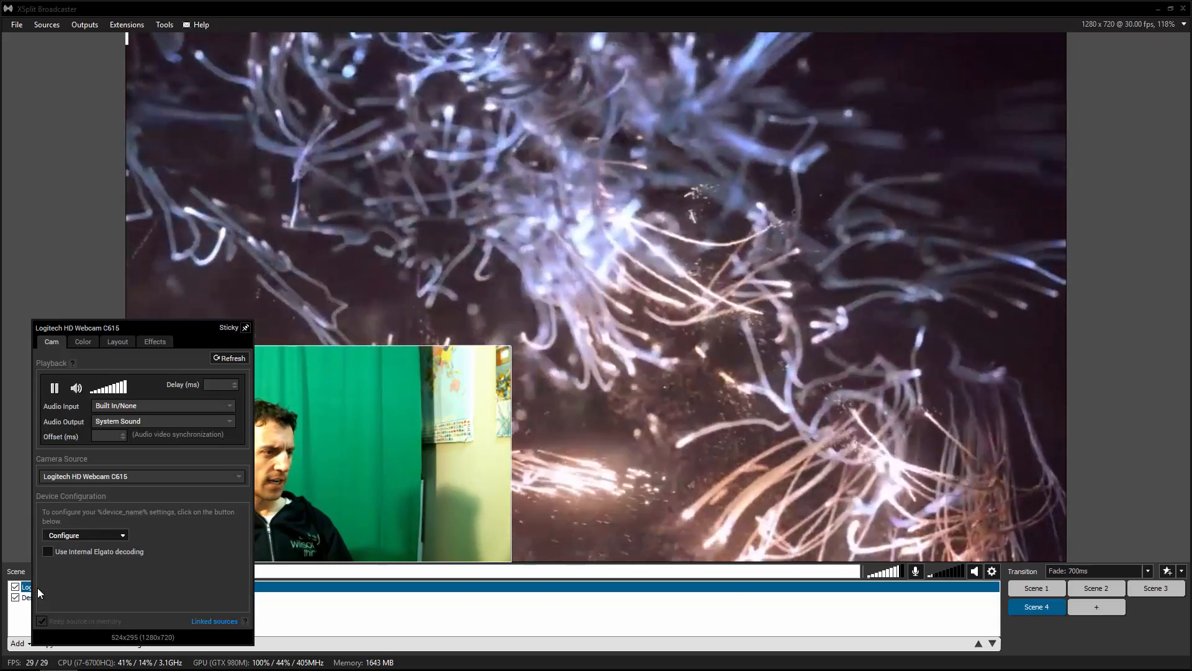
left_click(82, 342)
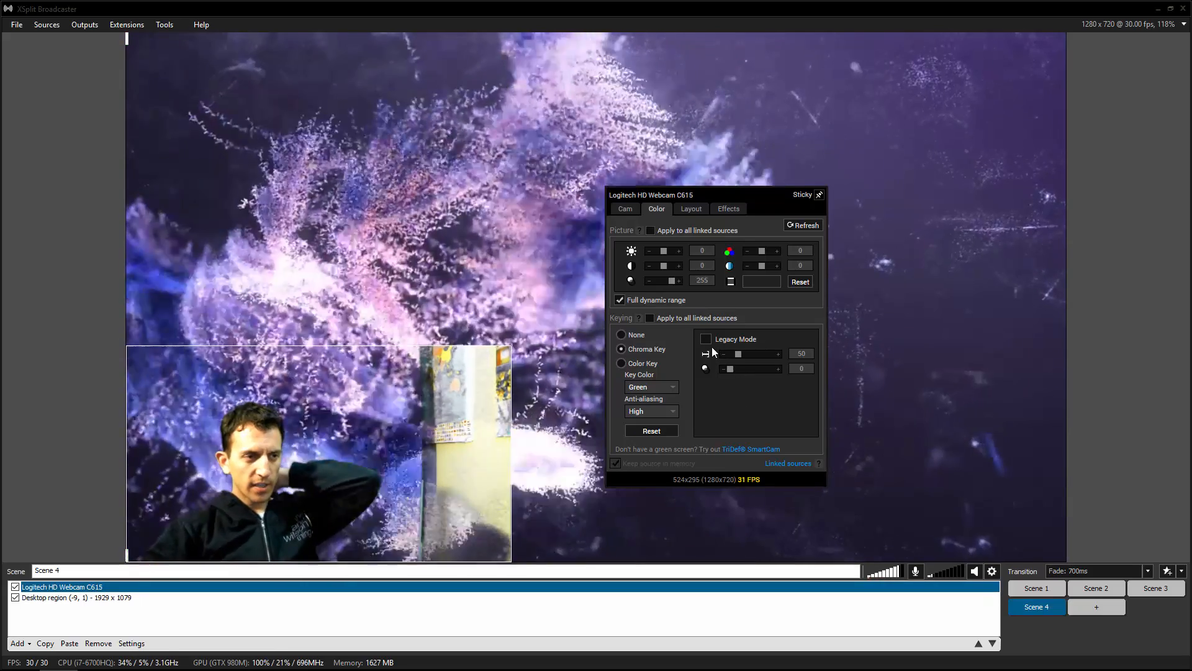
left_click(705, 339)
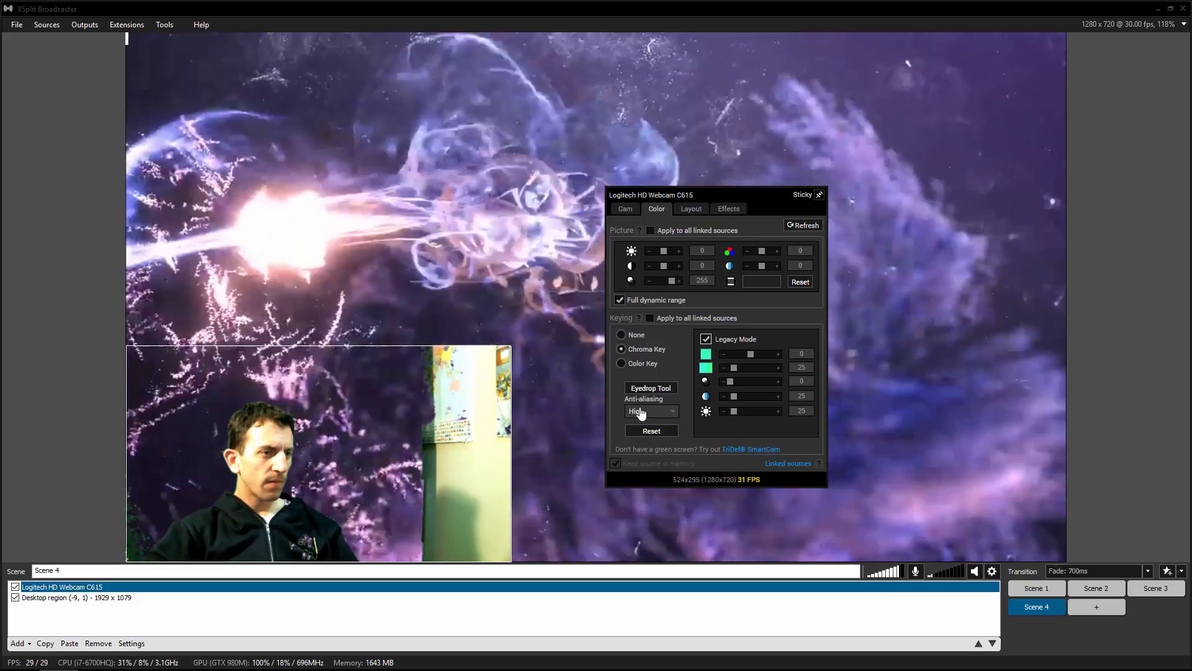
Adjust a Legacy Mode slider, then disable Legacy Mode for the default green key
left_click(651, 388)
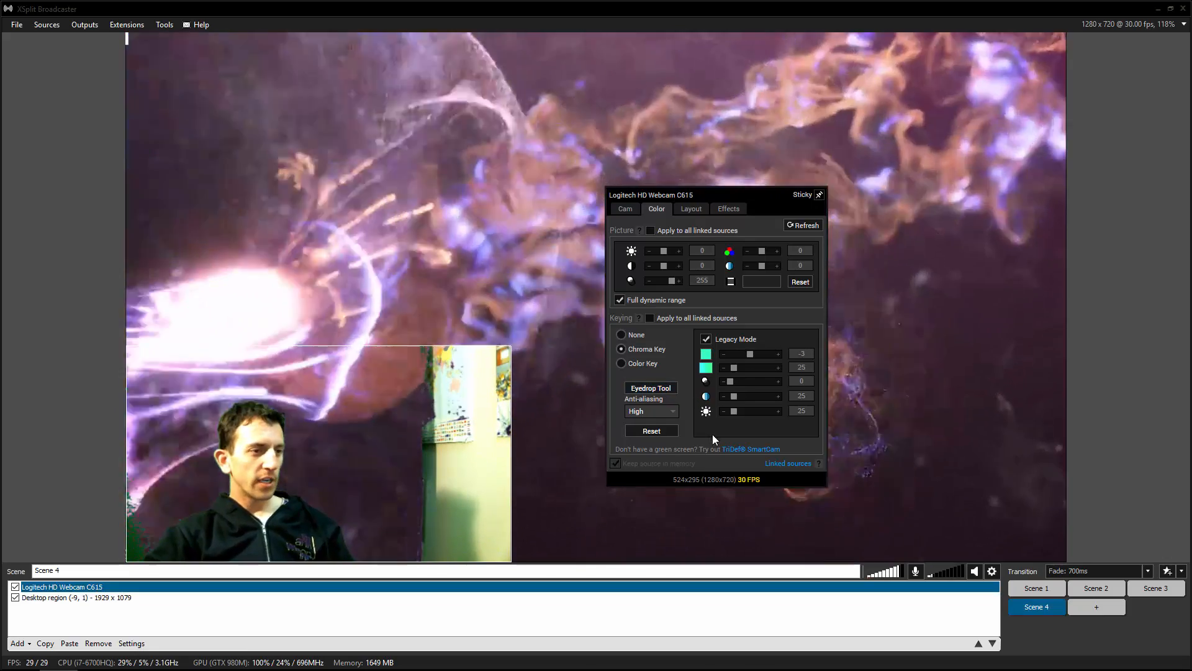
left_click(706, 339)
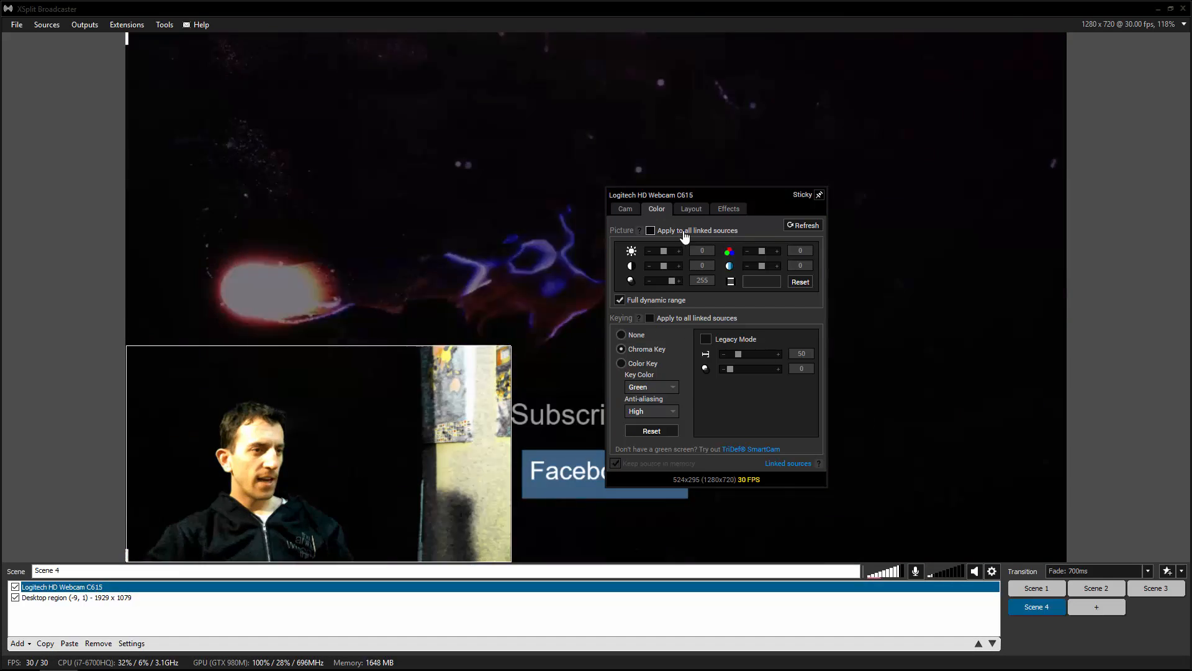
left_click(690, 208)
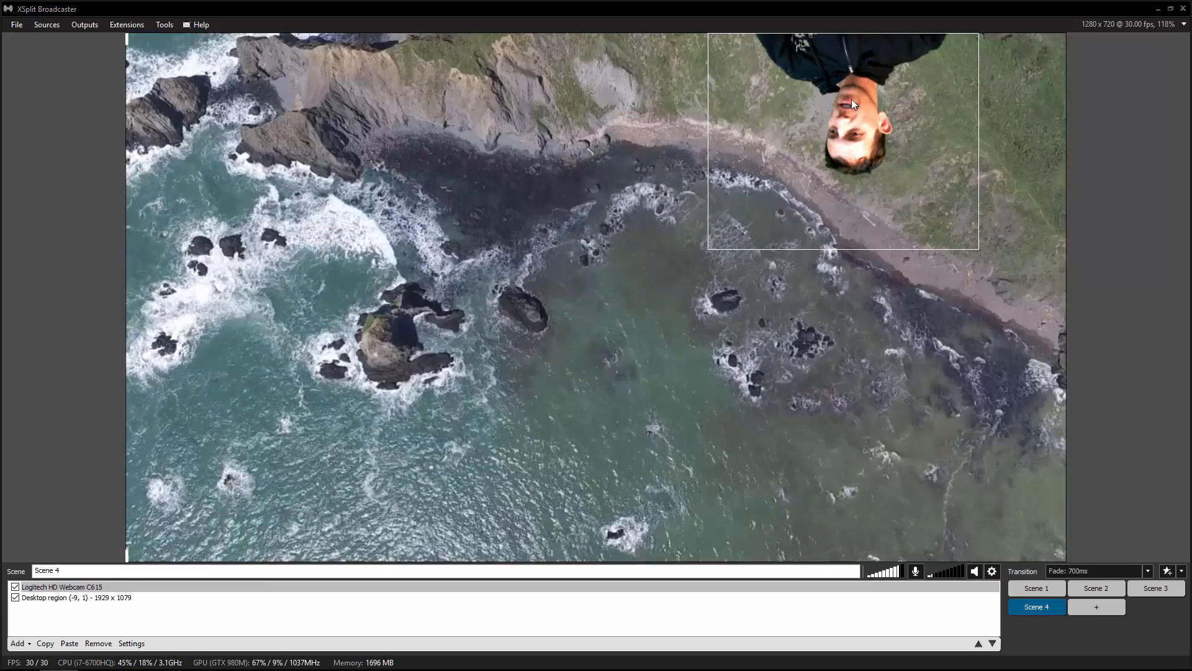
Drag the upside-down webcam to the canvas centre and deselect it
left_click(61, 586)
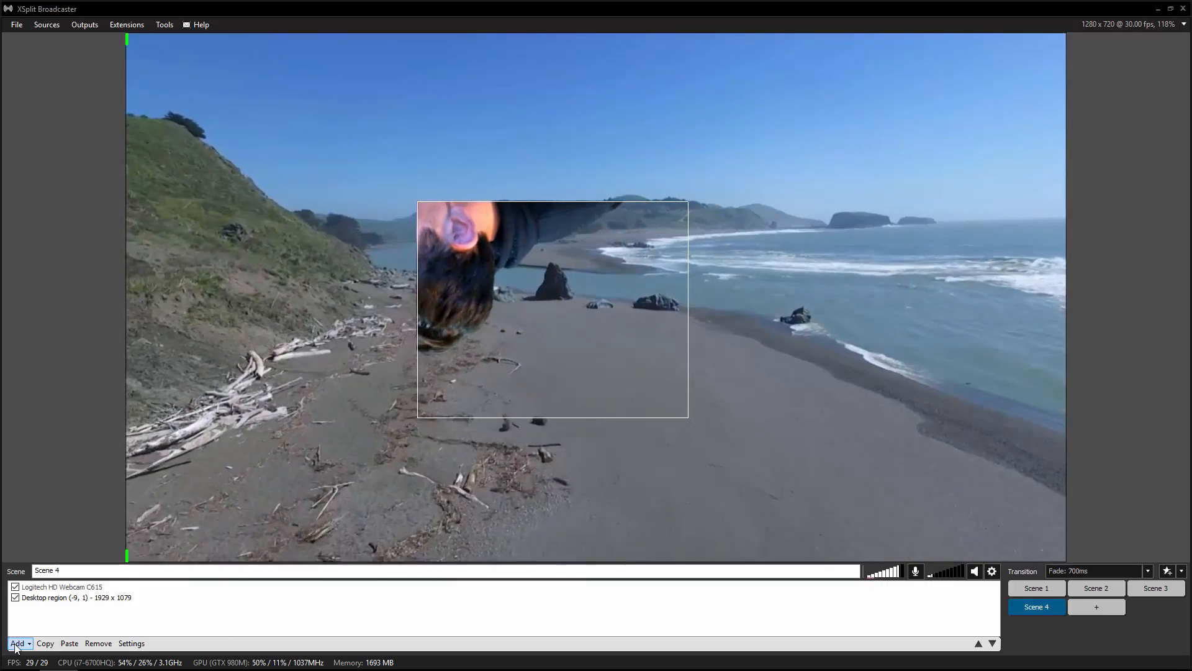
left_click(17, 642)
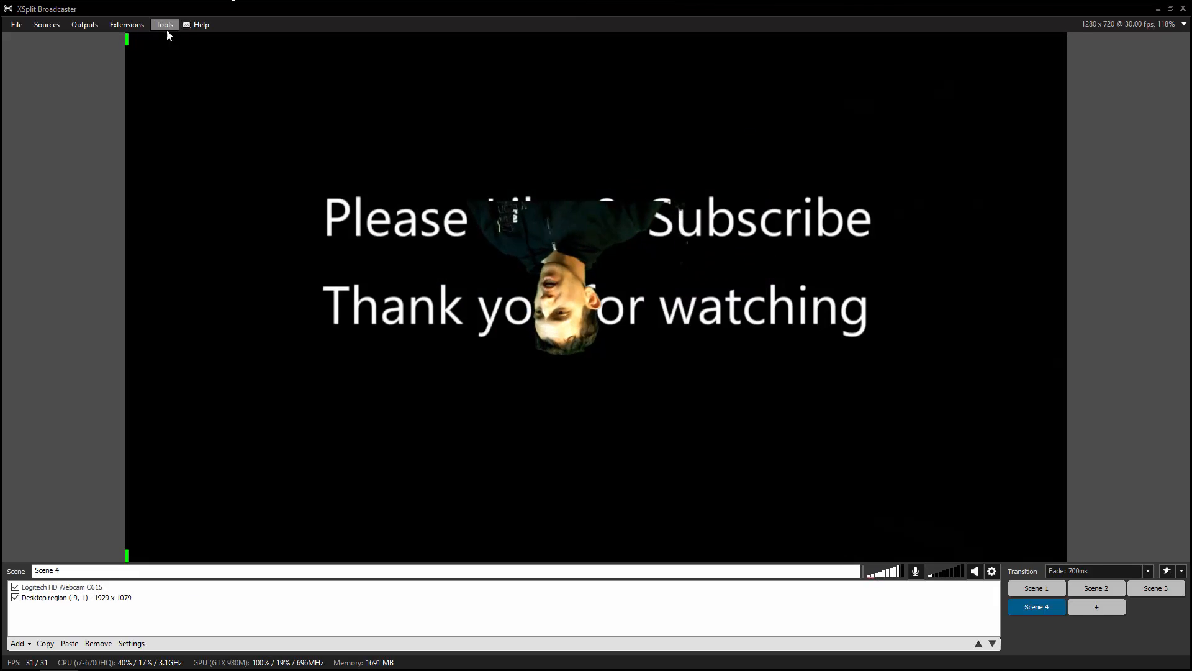
mouse_move(1011, 69)
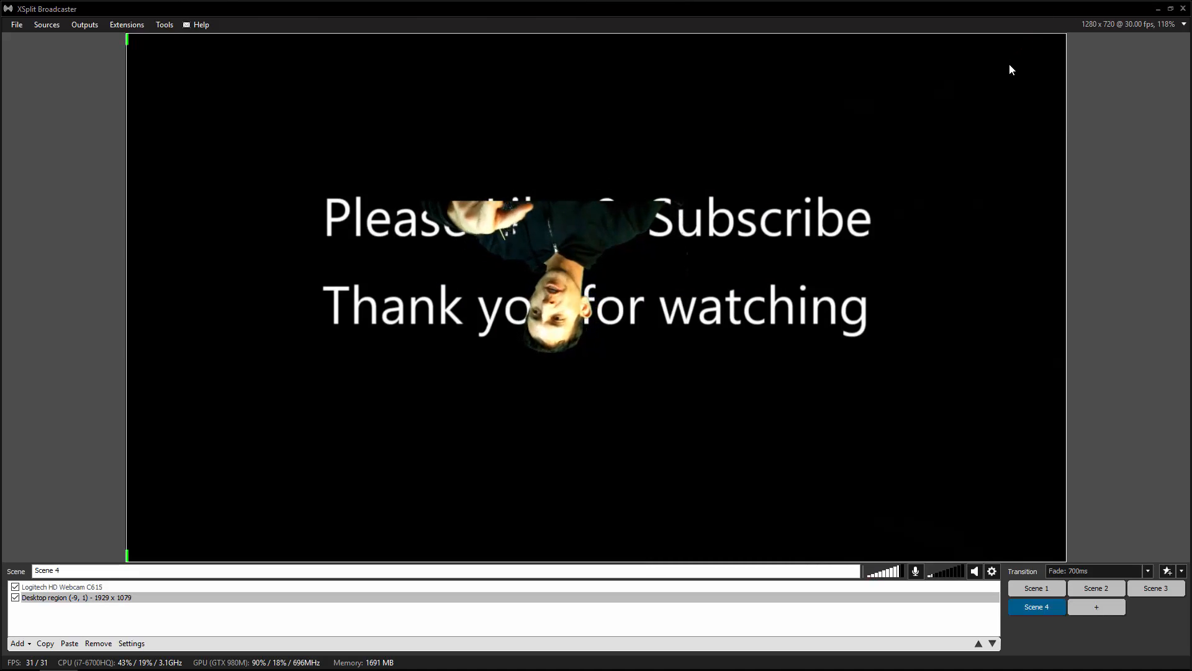